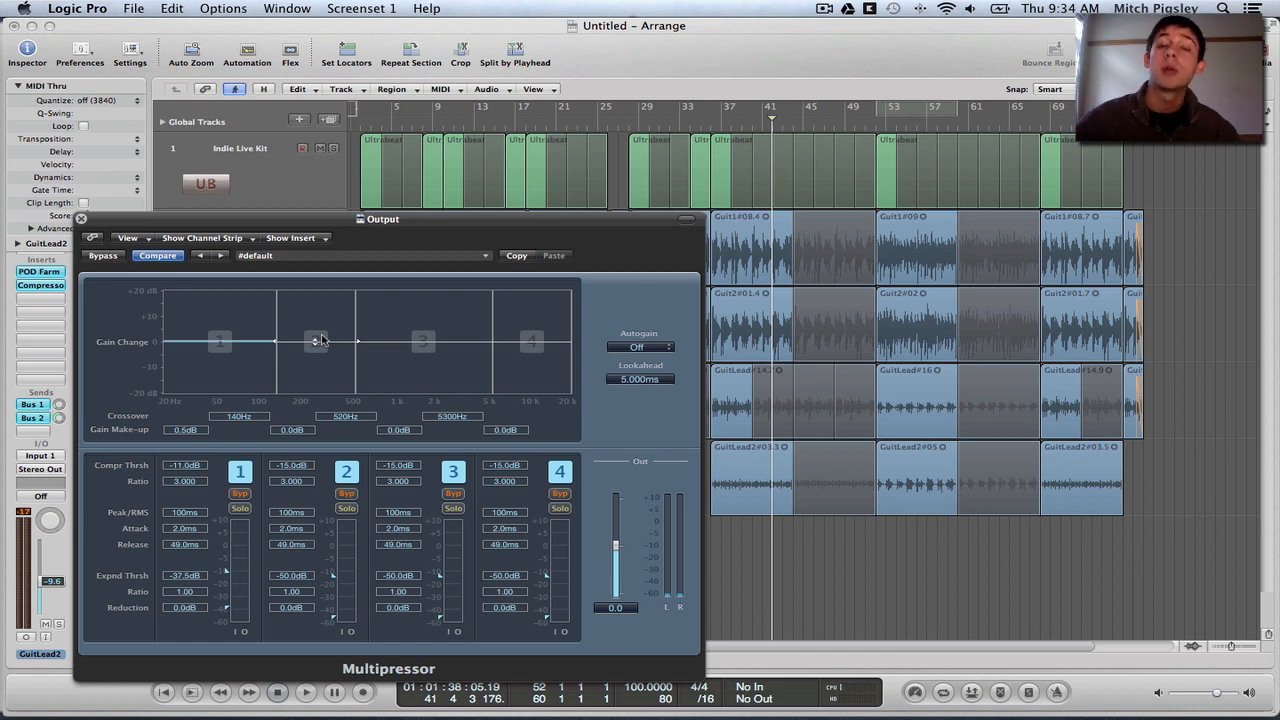
pyautogui.moveTo(348, 356)
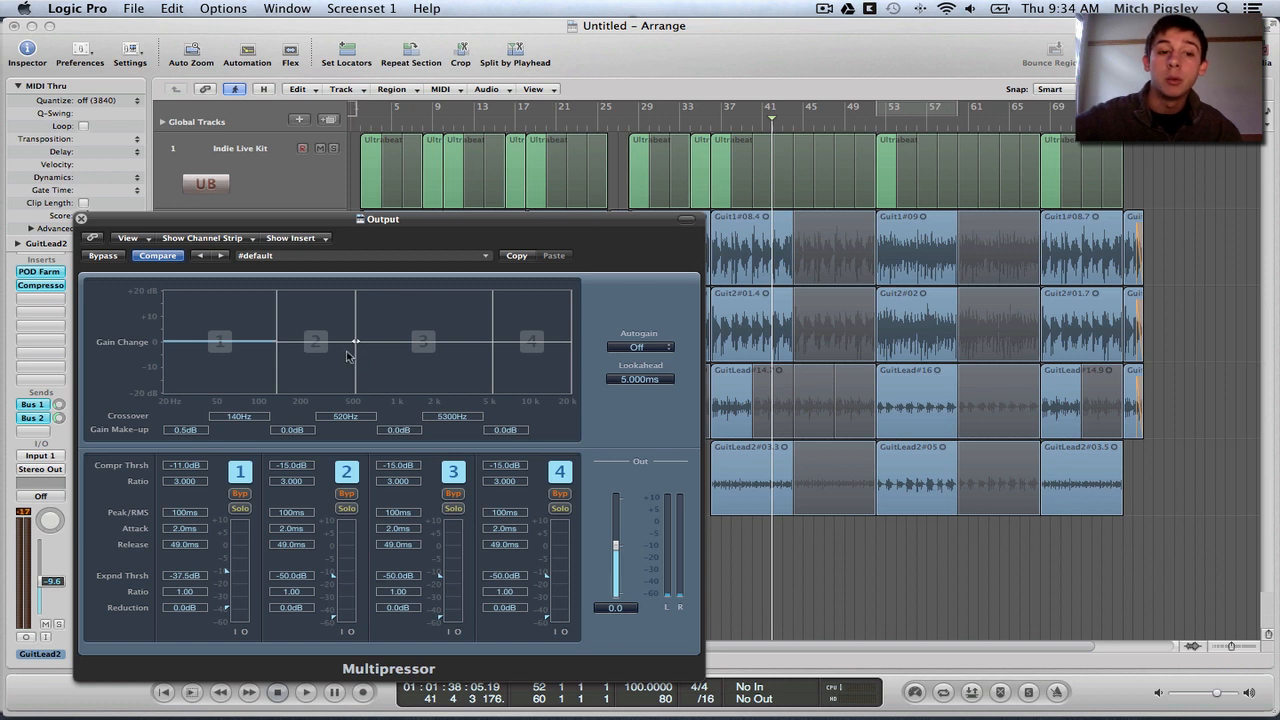
pyautogui.moveTo(583, 463)
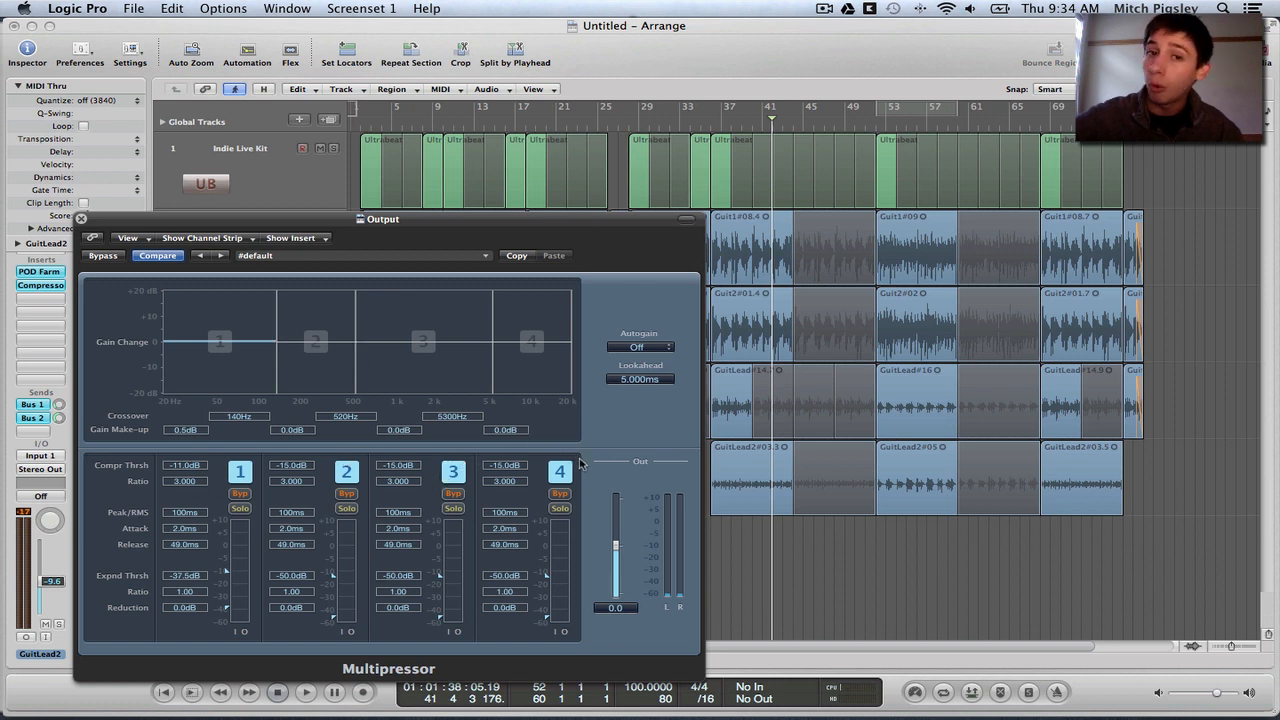
pyautogui.moveTo(583, 219)
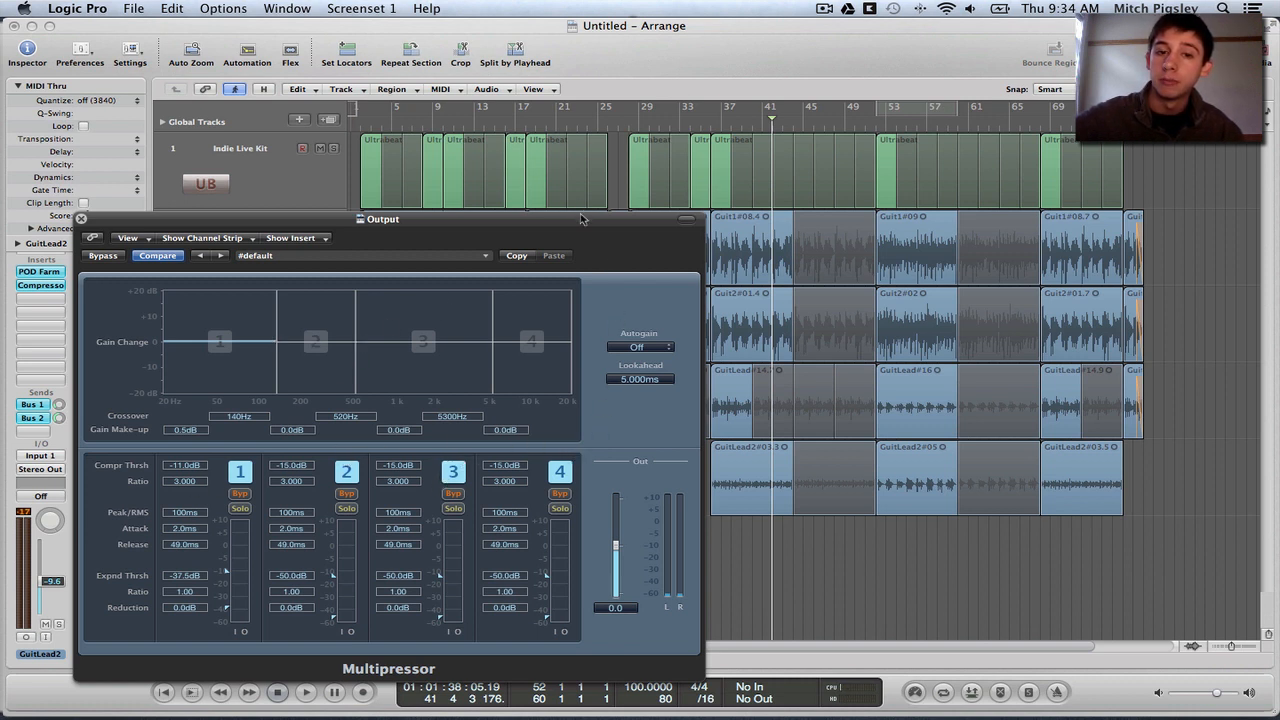
pyautogui.moveTo(560, 231)
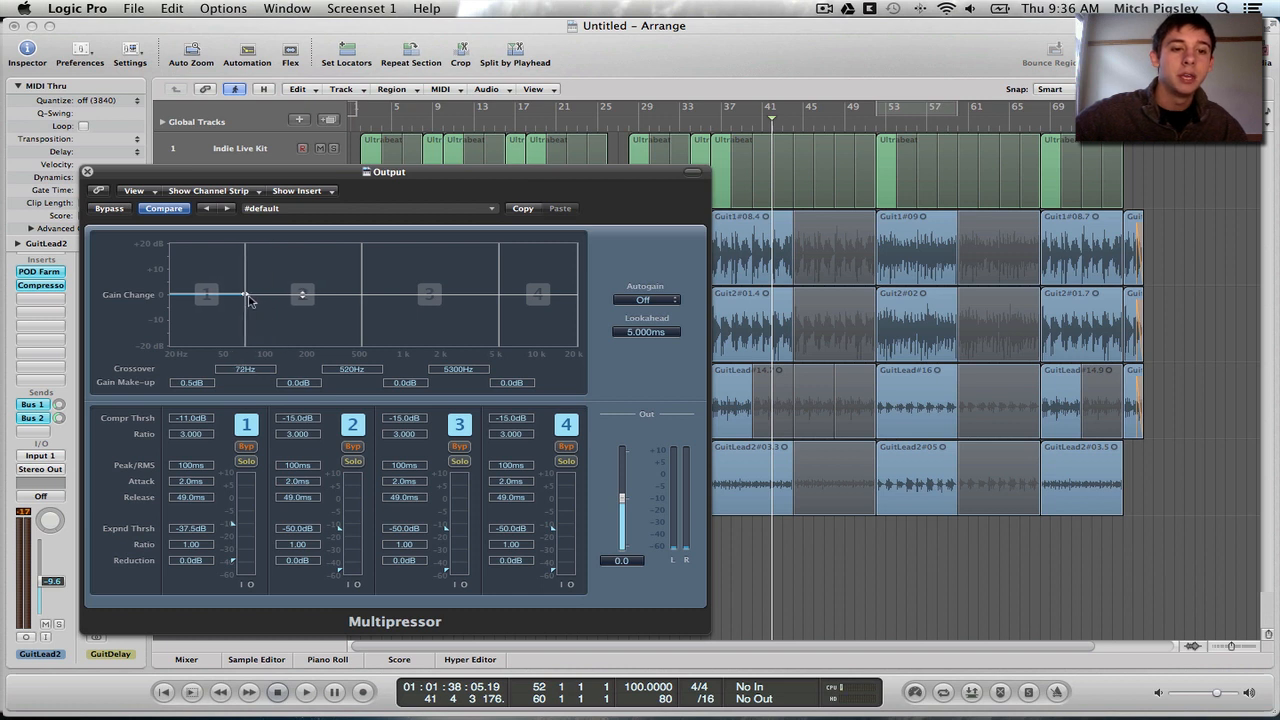
# Shift the band 1/2 crossover and set band 1's make-up gain to 0.0 dB
pyautogui.moveTo(246, 294); pyautogui.dragTo(285, 294)
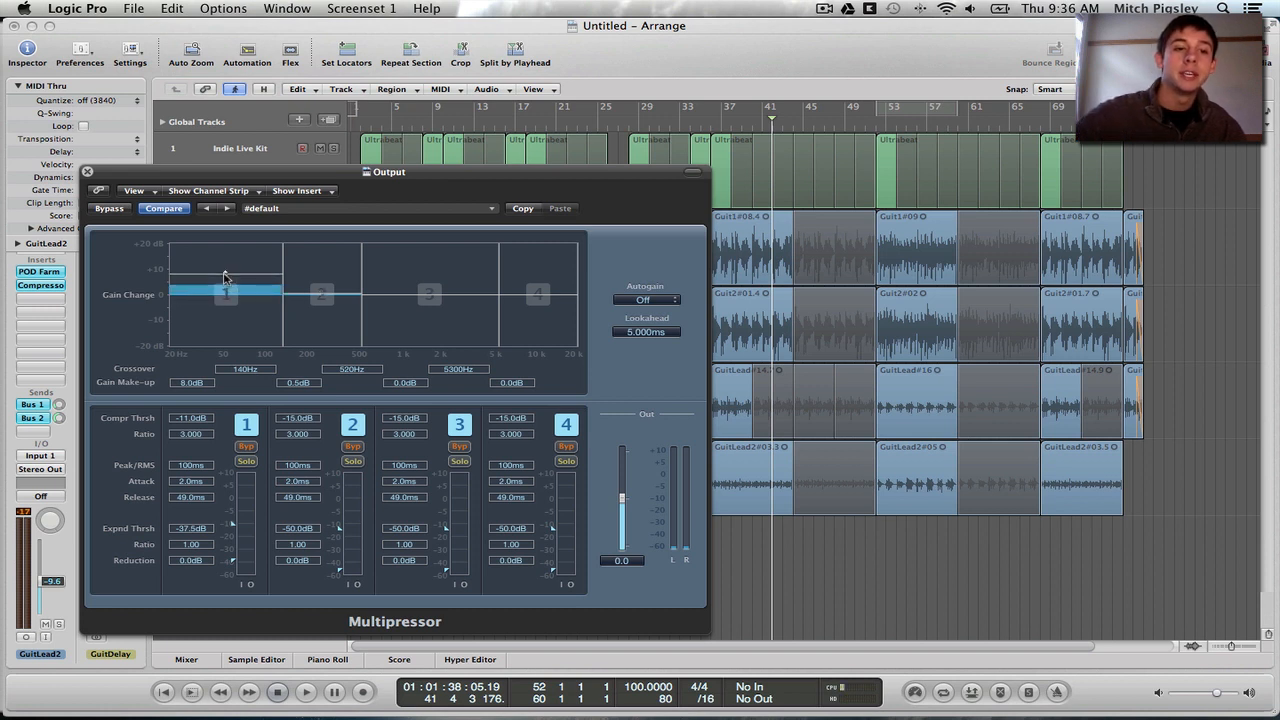
pyautogui.moveTo(225, 280); pyautogui.dragTo(228, 300)
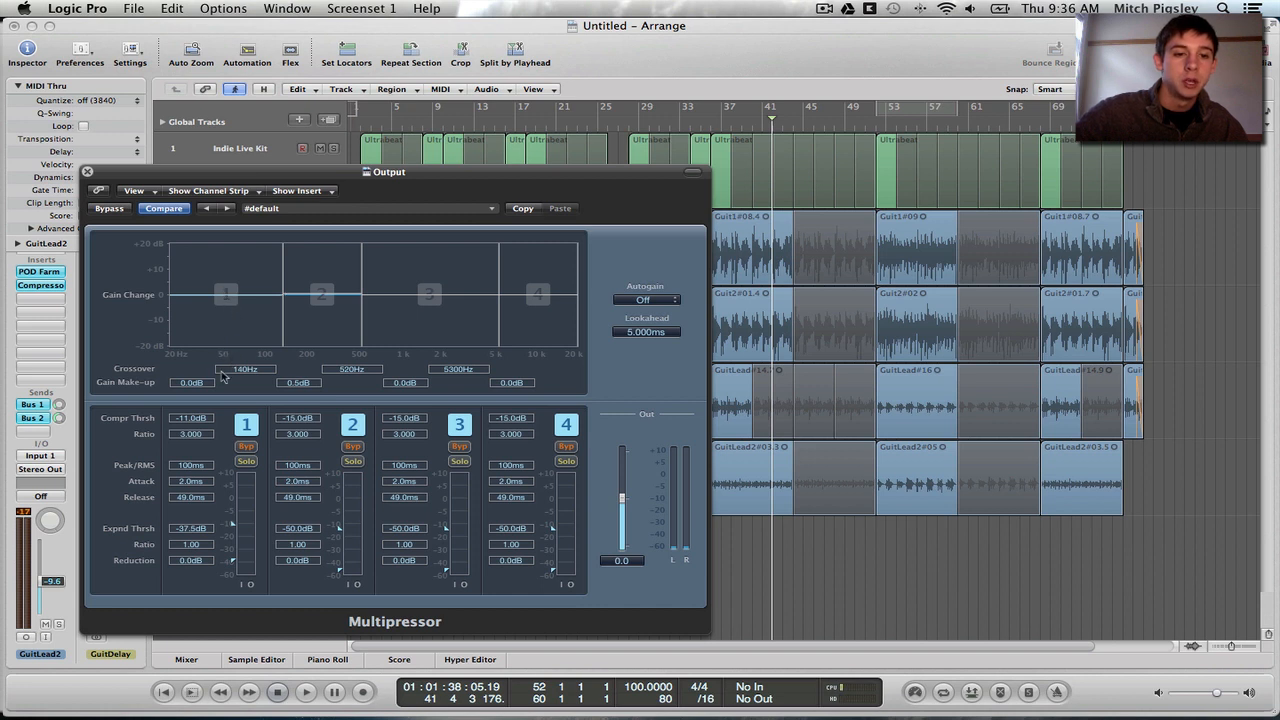
pyautogui.moveTo(201, 375)
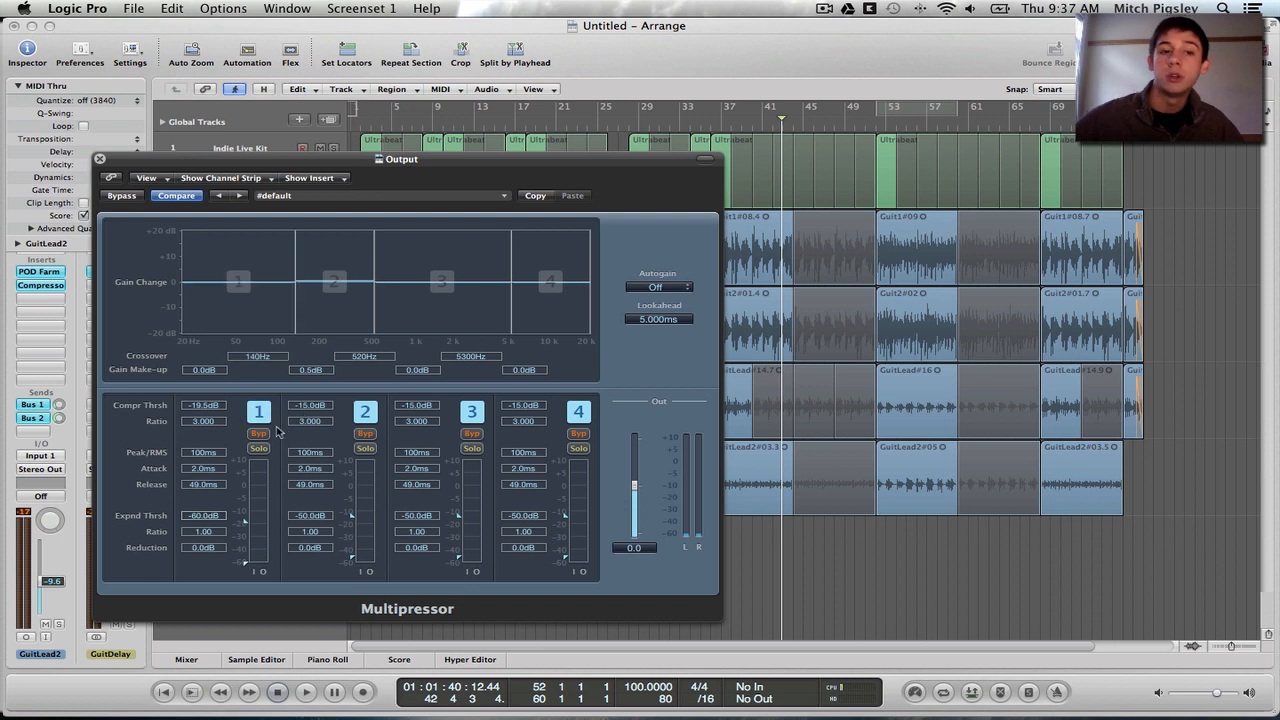
pyautogui.moveTo(333, 395)
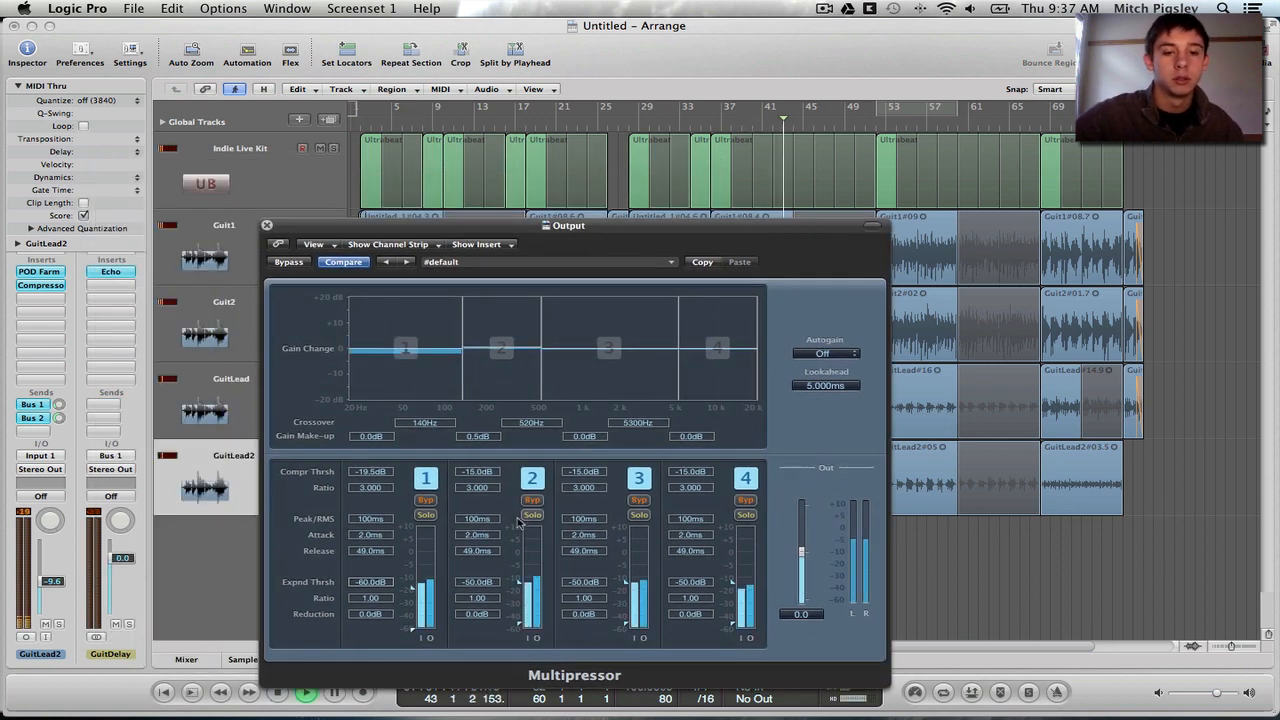
# Stop song playback from the transport bar, then drag in the Multipressor window
pyautogui.click(532, 515)
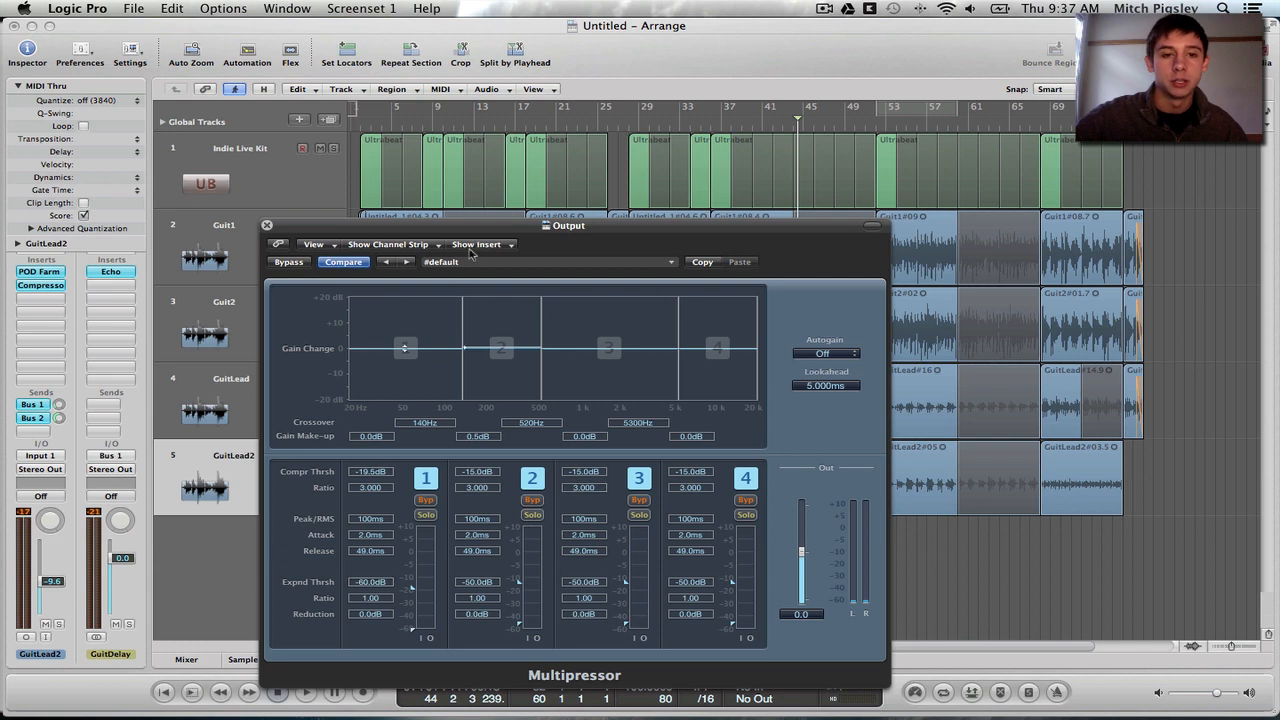
pyautogui.moveTo(568, 225); pyautogui.dragTo(535, 147)
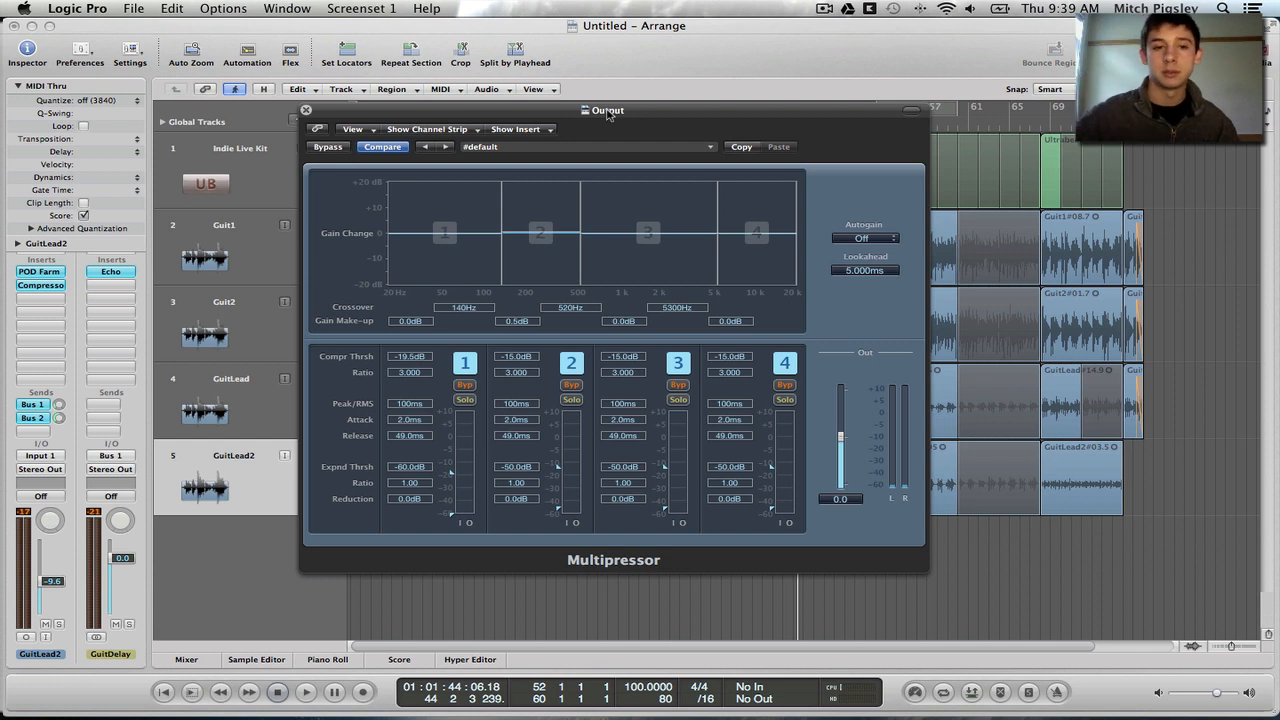
pyautogui.moveTo(600, 200)
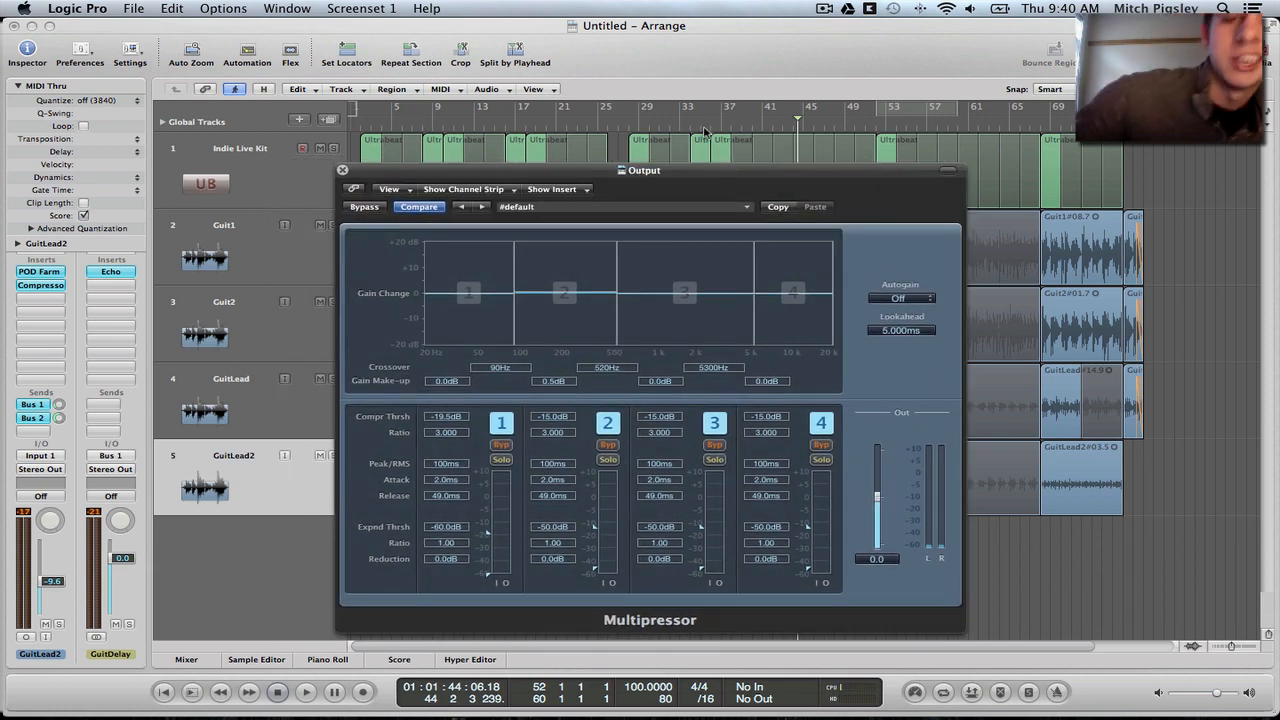
# Solo band 1 and raise its gain make-up through 6 dB to 9 dB
pyautogui.click(305, 691)
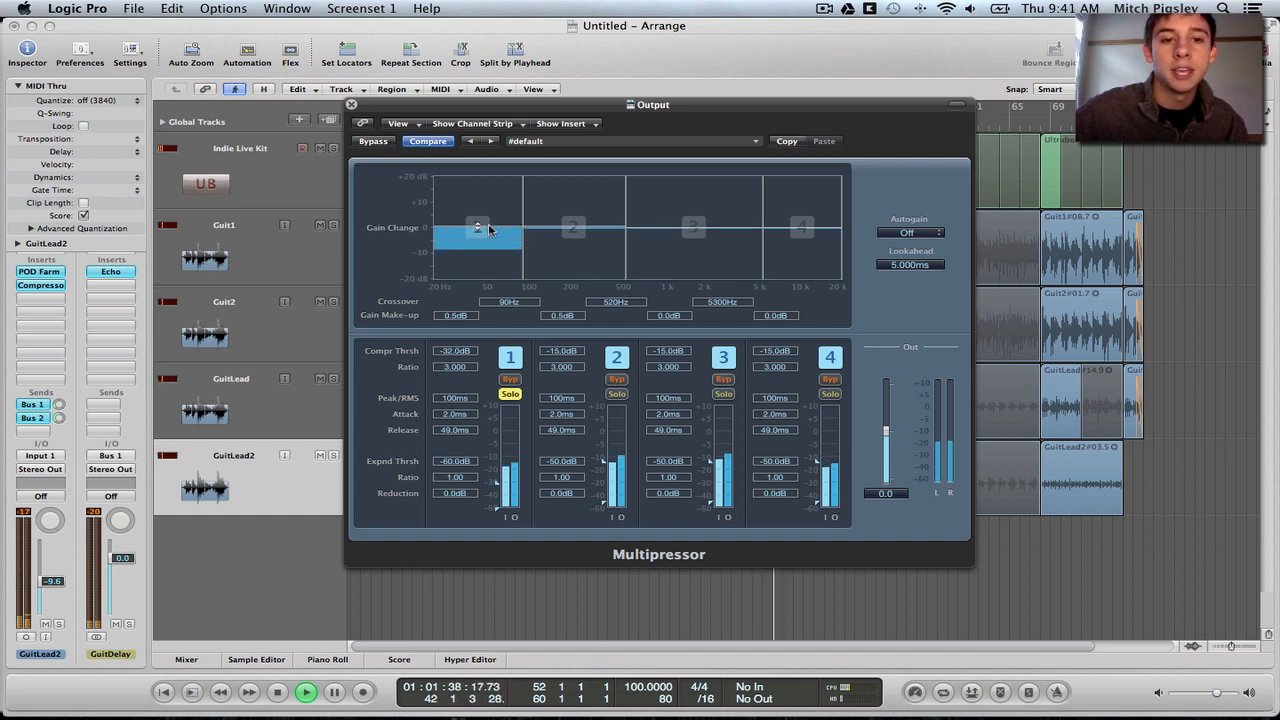
pyautogui.moveTo(478, 227); pyautogui.dragTo(478, 214)
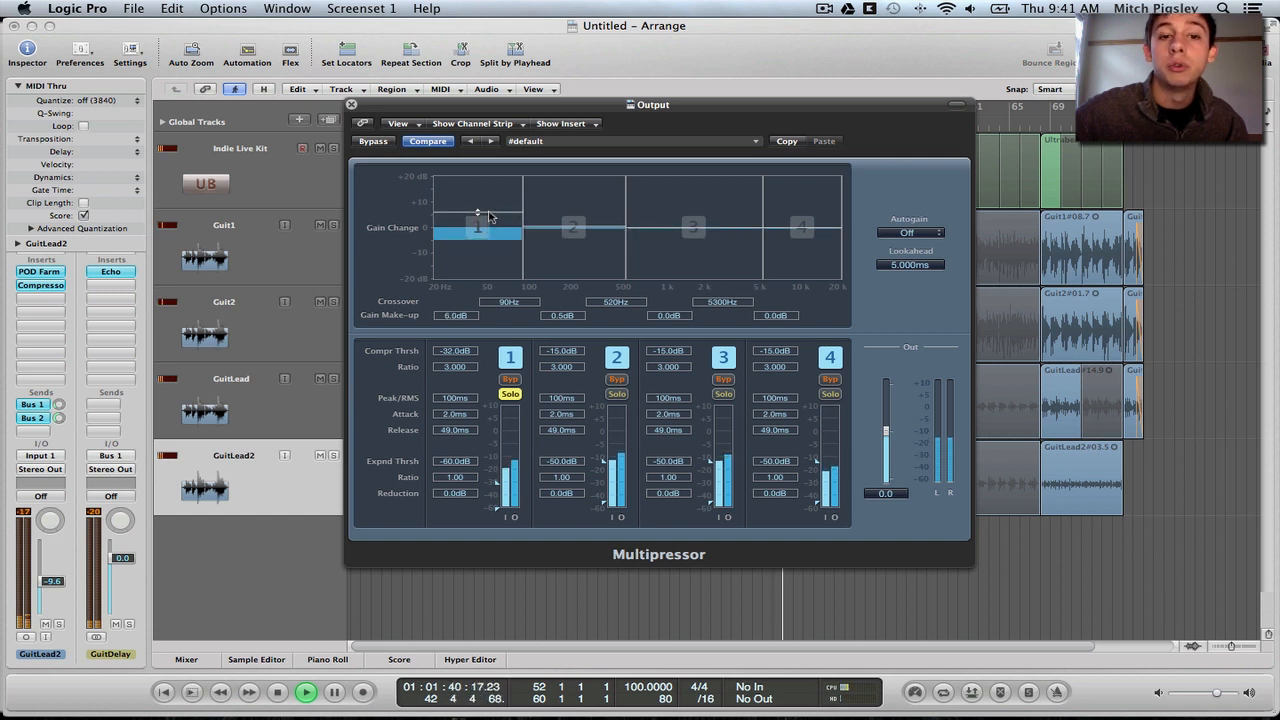
pyautogui.moveTo(478, 226); pyautogui.dragTo(478, 207)
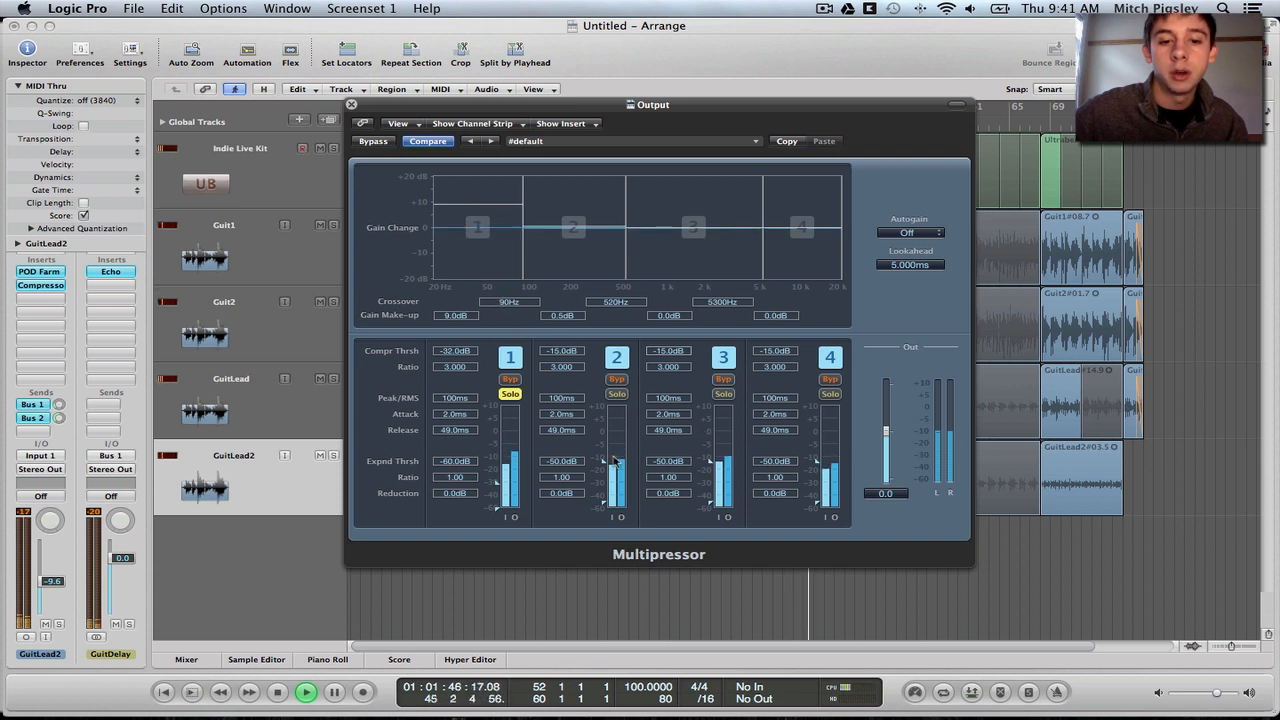
# Unsolo band 1, solo band 2, threshold -24 dB and 4 dB make-up
pyautogui.click(510, 393)
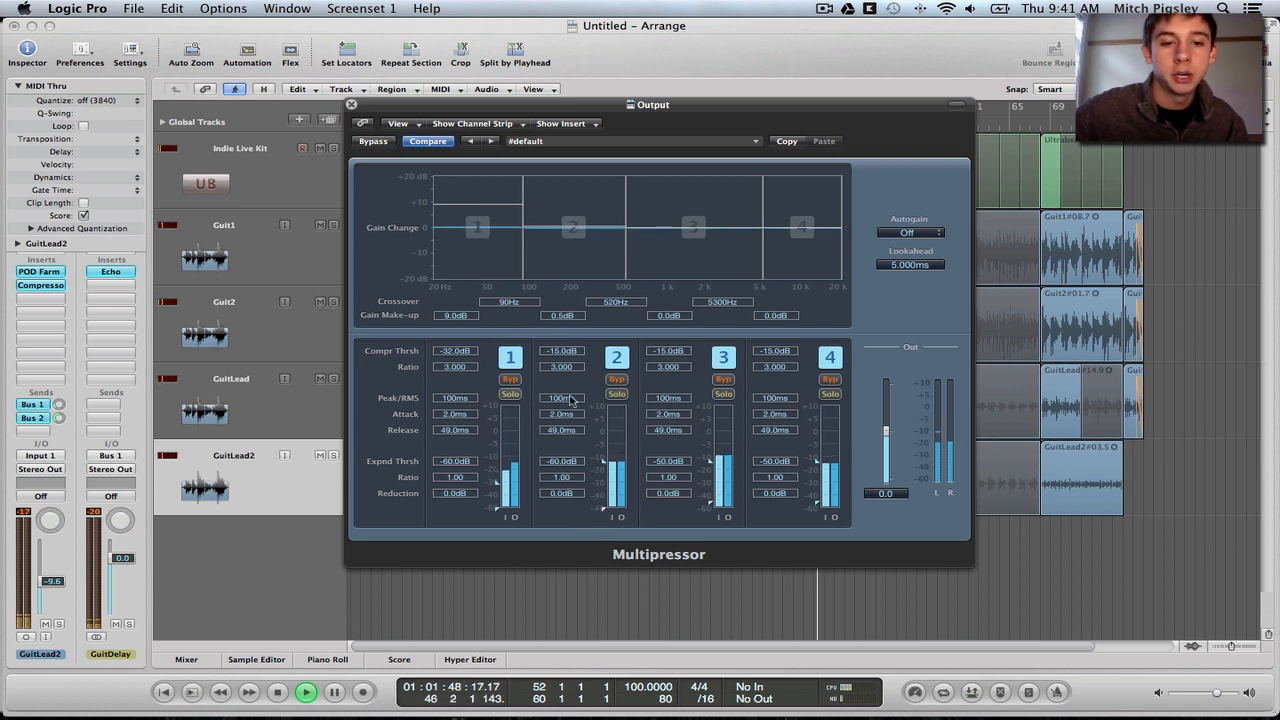
pyautogui.click(617, 394)
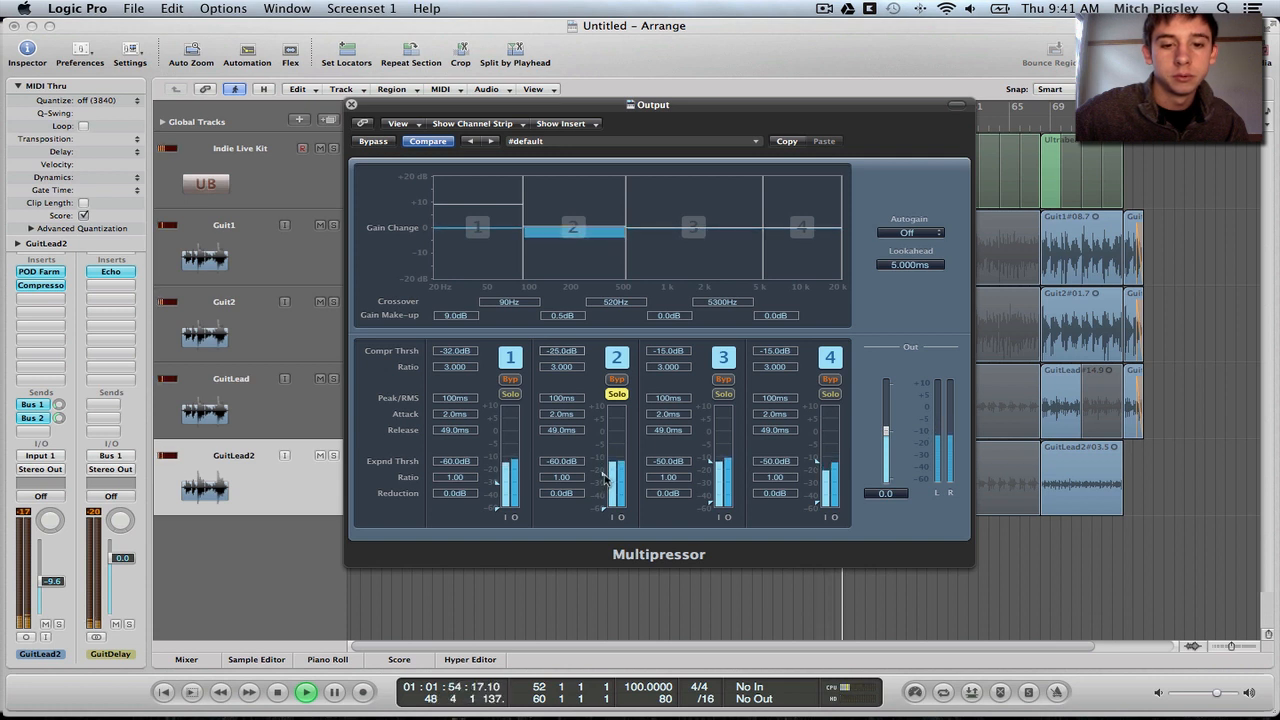
pyautogui.moveTo(573, 228); pyautogui.dragTo(575, 232)
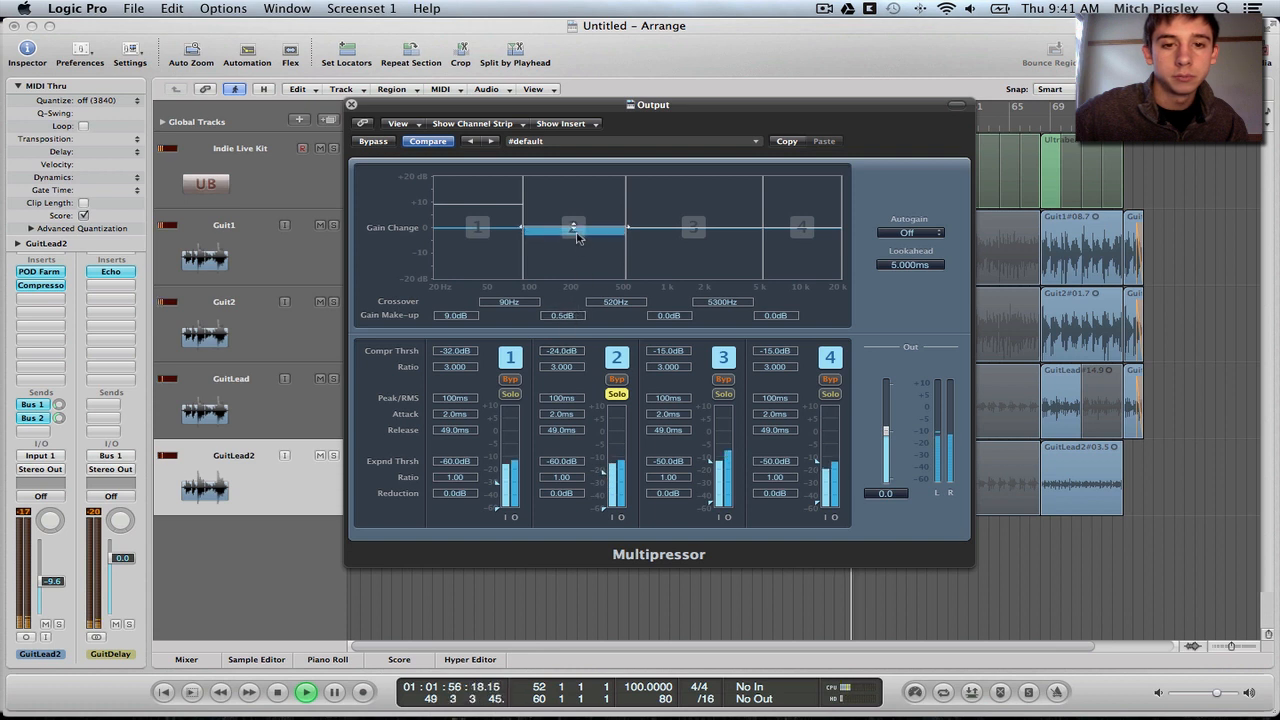
pyautogui.moveTo(573, 227); pyautogui.dragTo(573, 218)
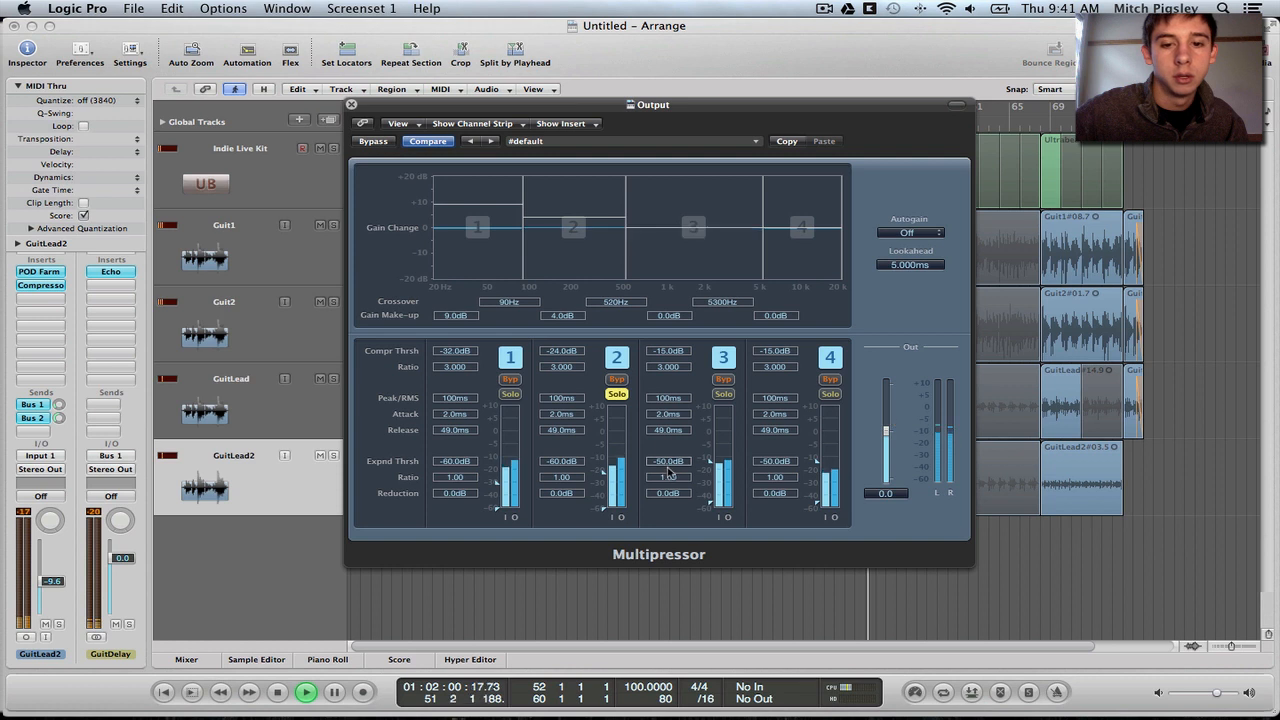
# Switch to band 3's controls, then solo band 4
pyautogui.click(723, 393)
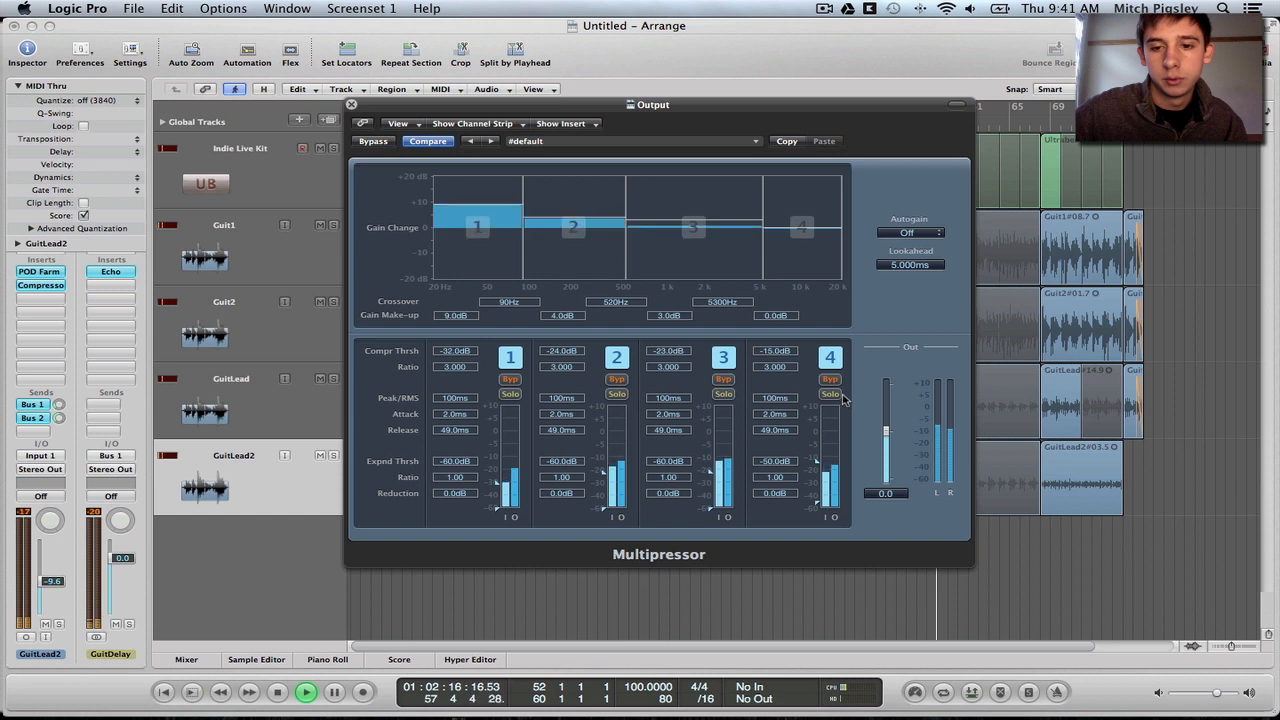
pyautogui.click(830, 394)
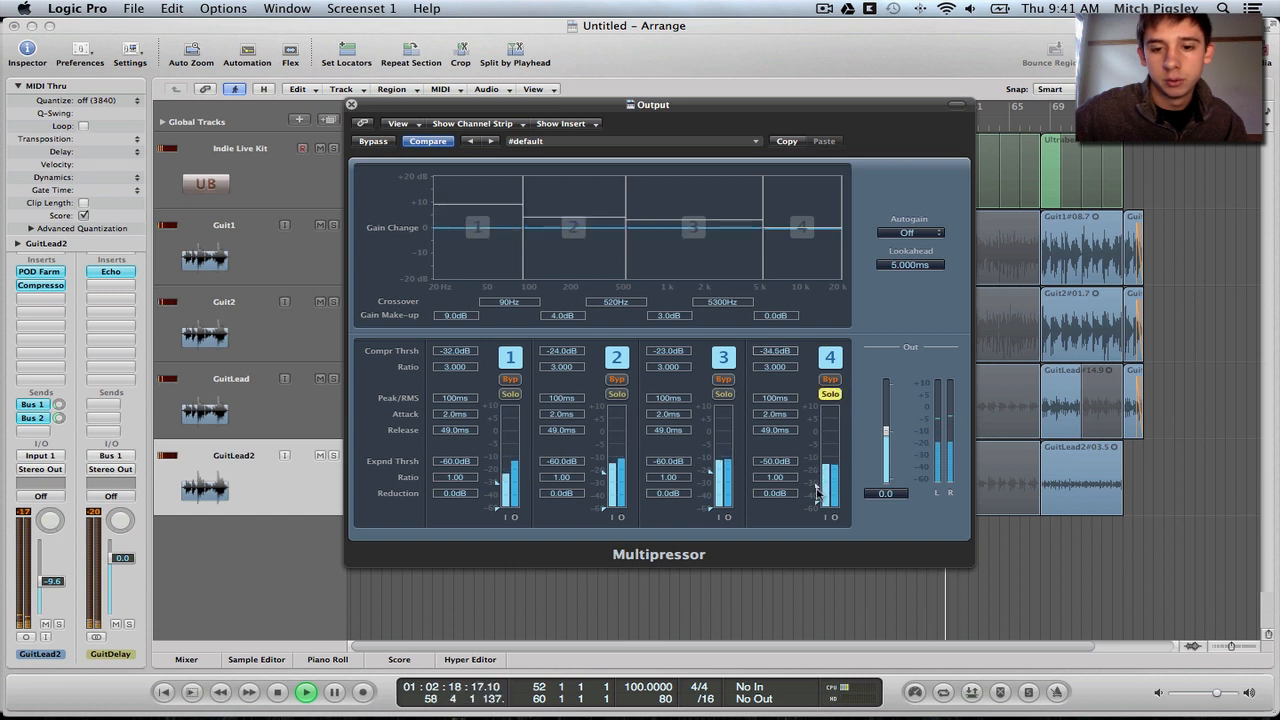